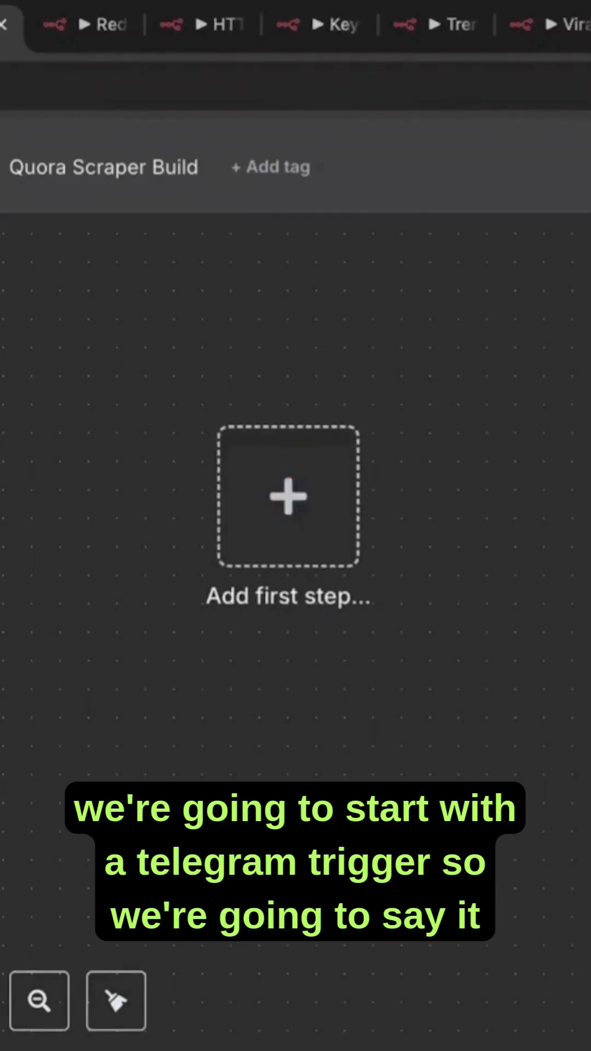
Add the Telegram trigger and an AI Agent with OpenRouter Chat Model and Structured Output Parser
click(287, 495)
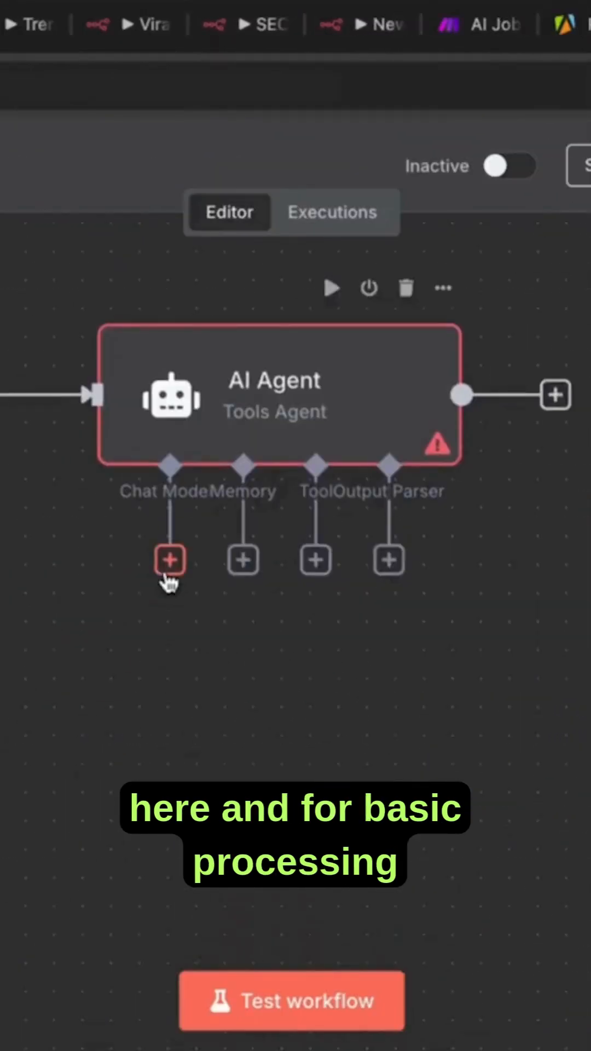
click(170, 560)
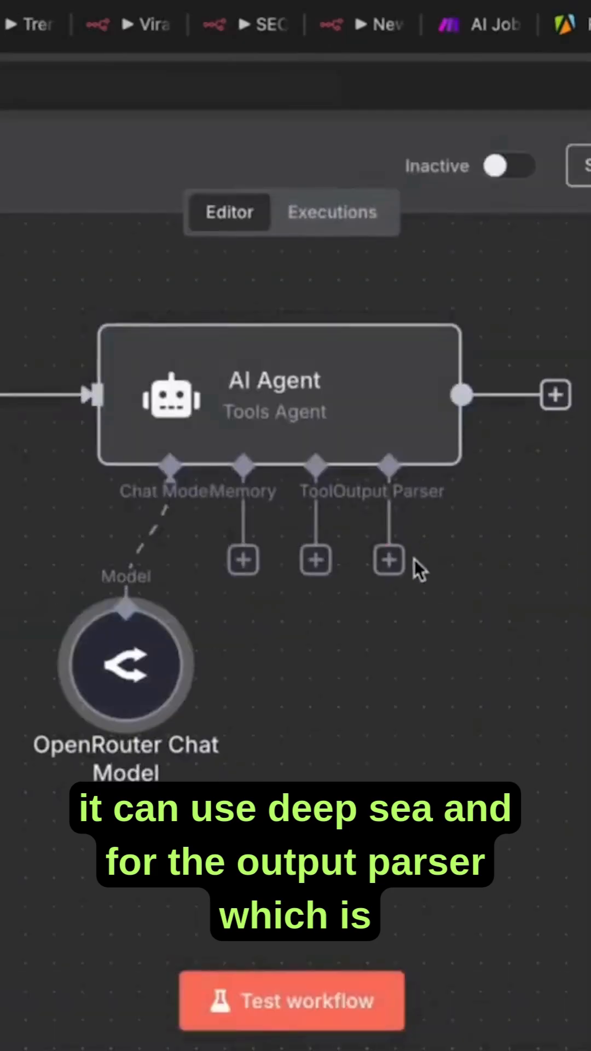
click(388, 560)
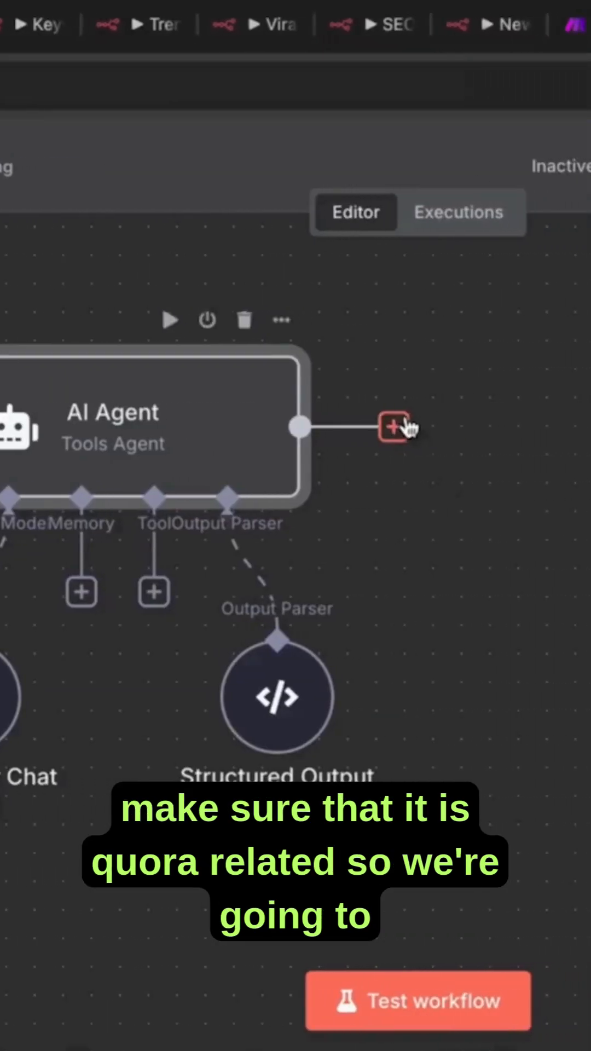
Add an If node checking {{ $('AI Message Agent').first().json.output.quora }}
click(393, 427)
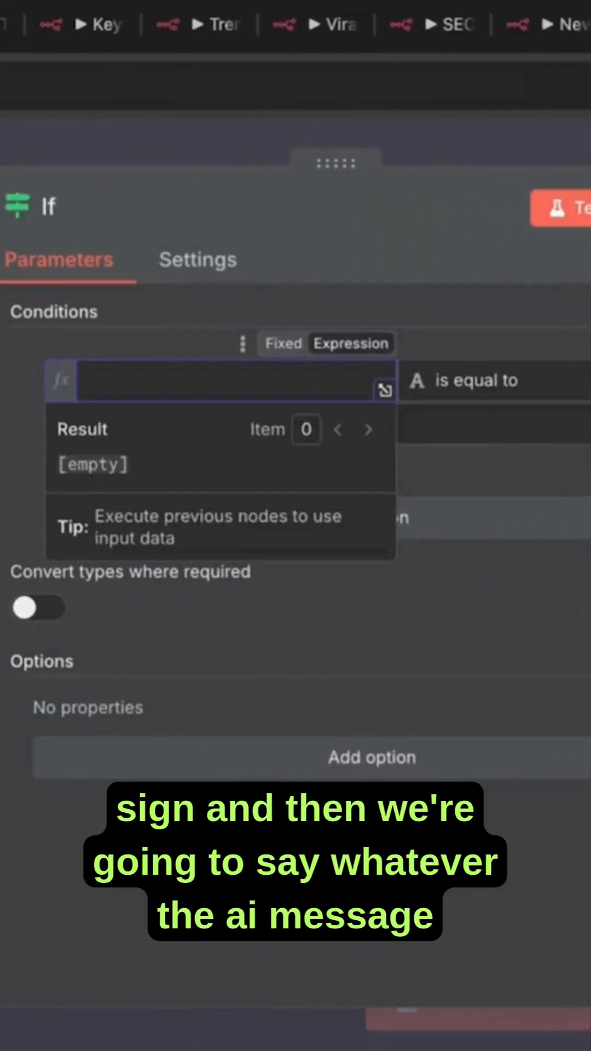
text({{ $('AI Message Agent').first().json.output.quora }})
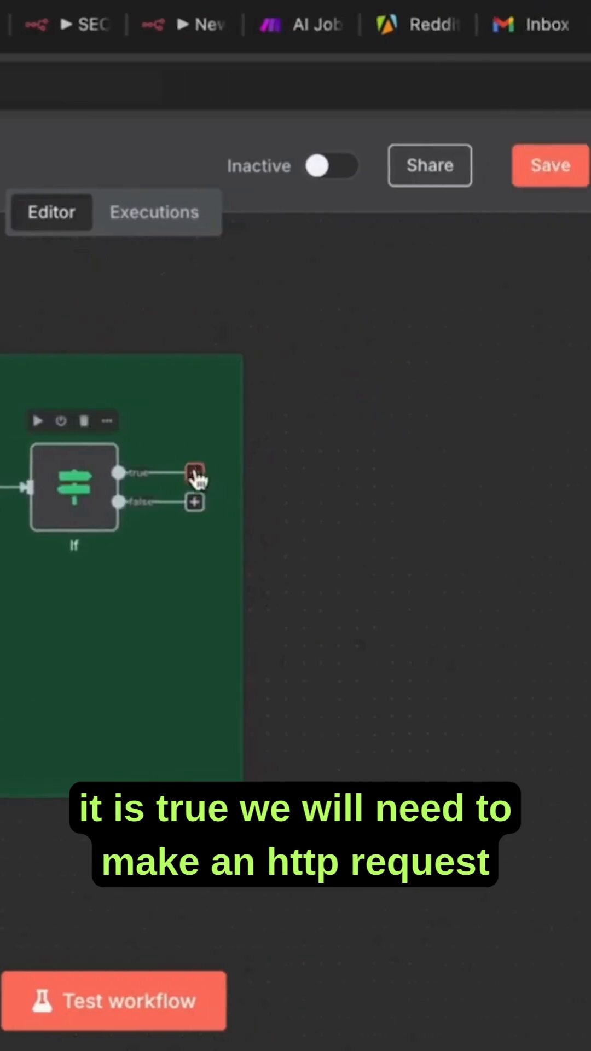
click(195, 473)
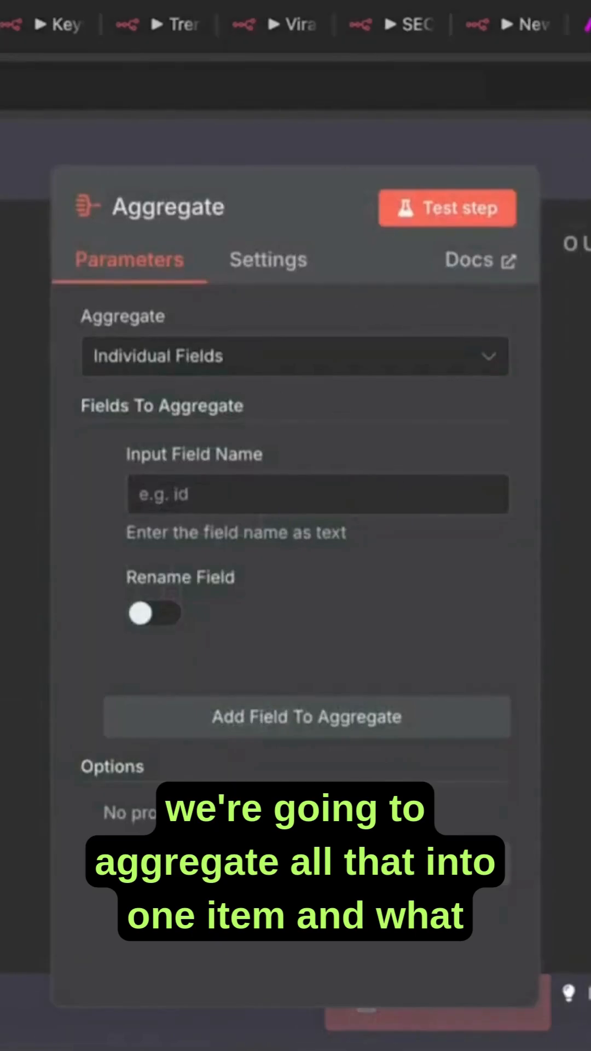
Aggregate question.title renamed to 'questions' plus a renamed answer.content field
text(question.title)
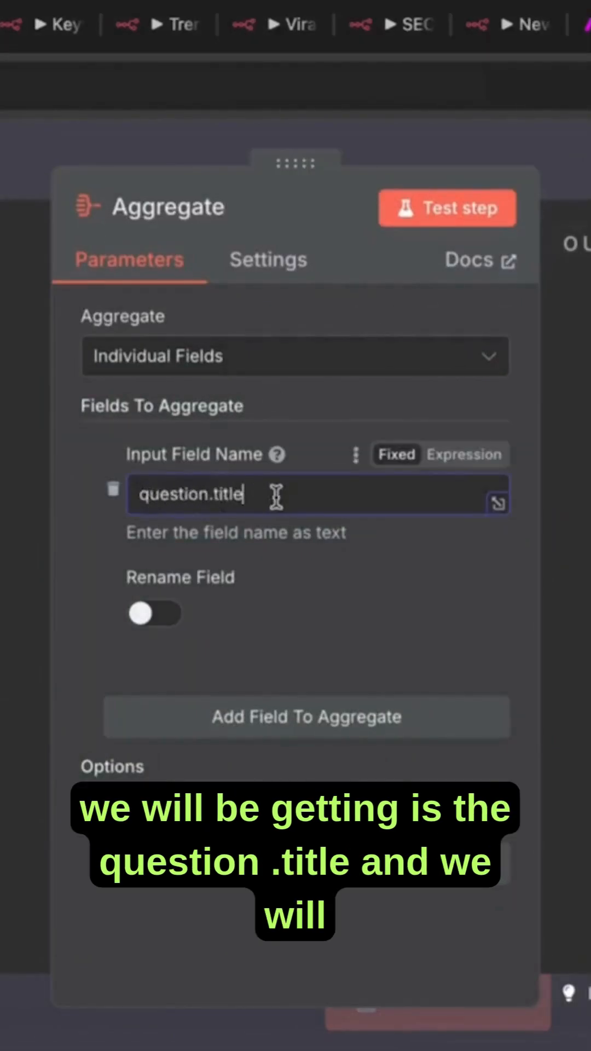
click(154, 612)
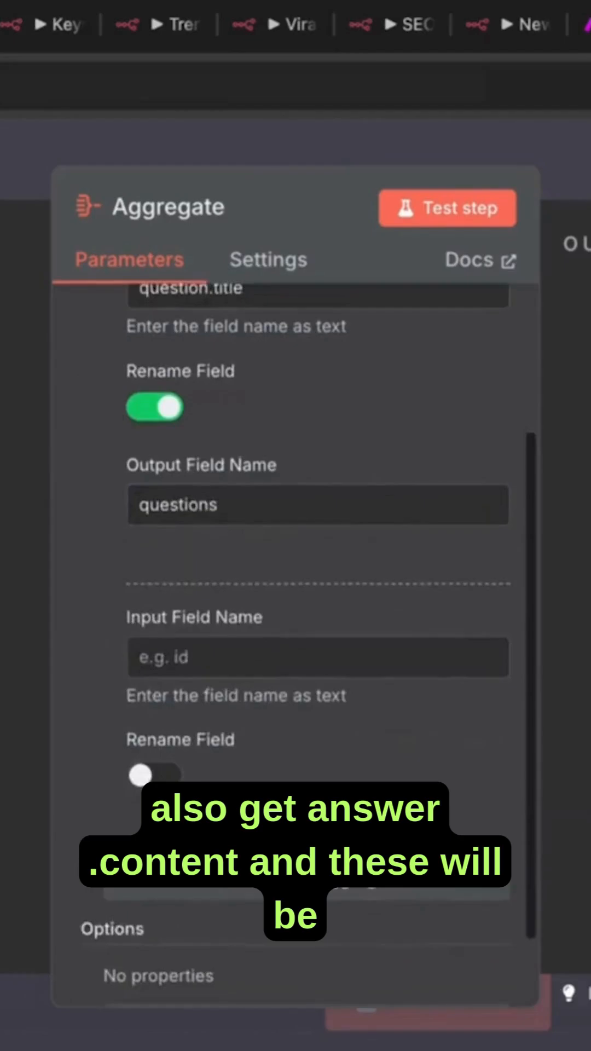
click(154, 774)
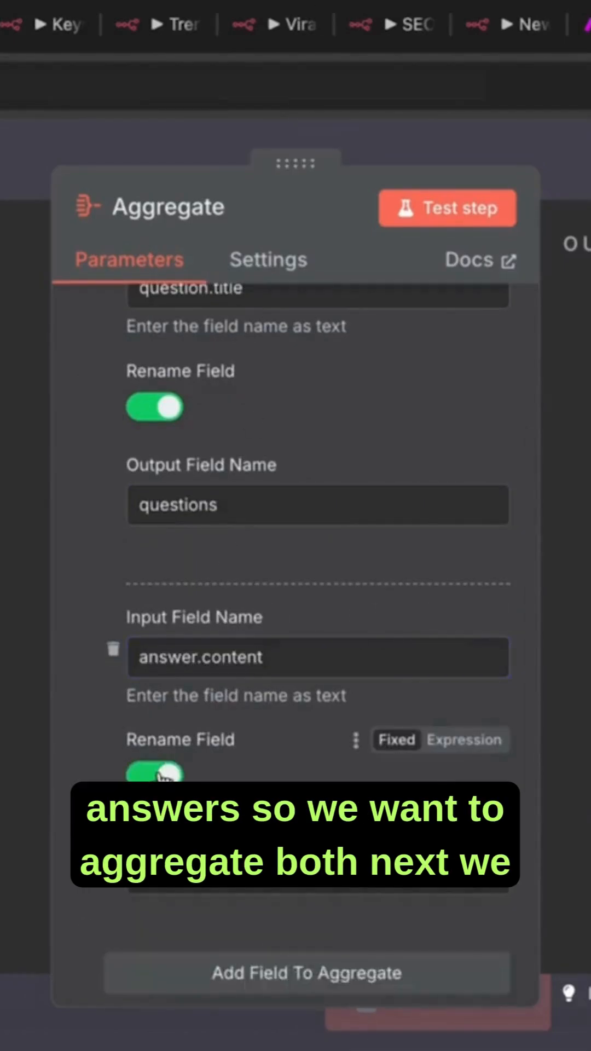
scroll(down, 3)
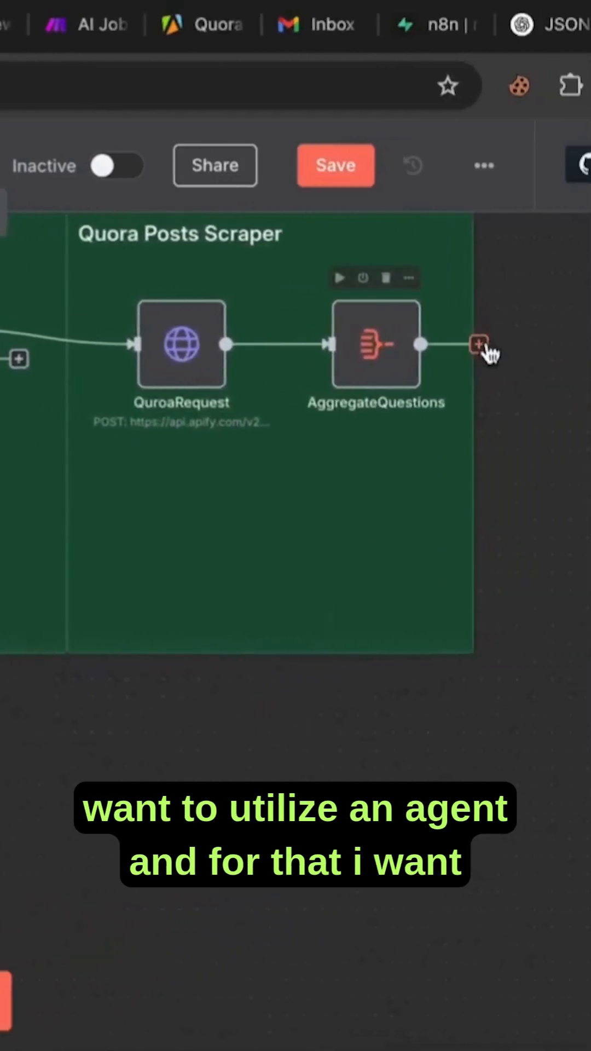
Add an AI Summary Agent with OpenRouter, then a Telegram Send Message using the trigger's chat ID
click(478, 344)
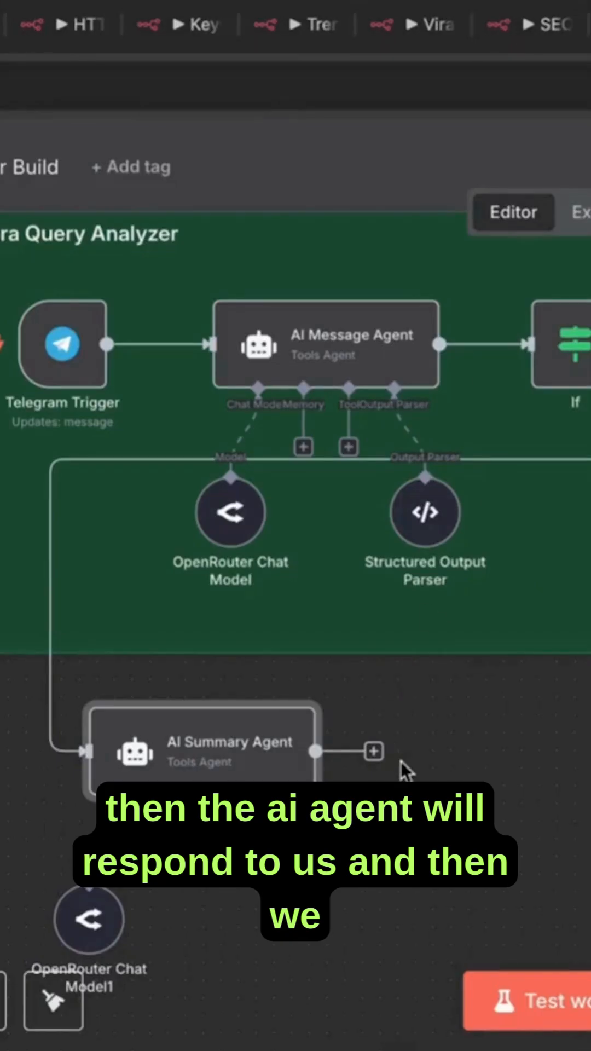
click(373, 749)
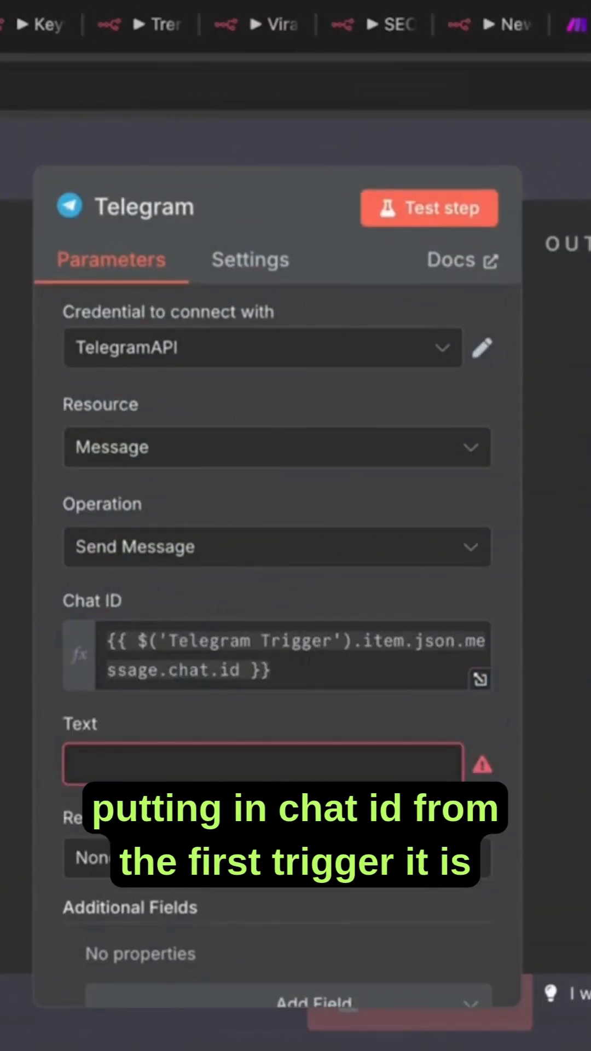
Fill in the Telegram node's reply message Text field
click(281, 655)
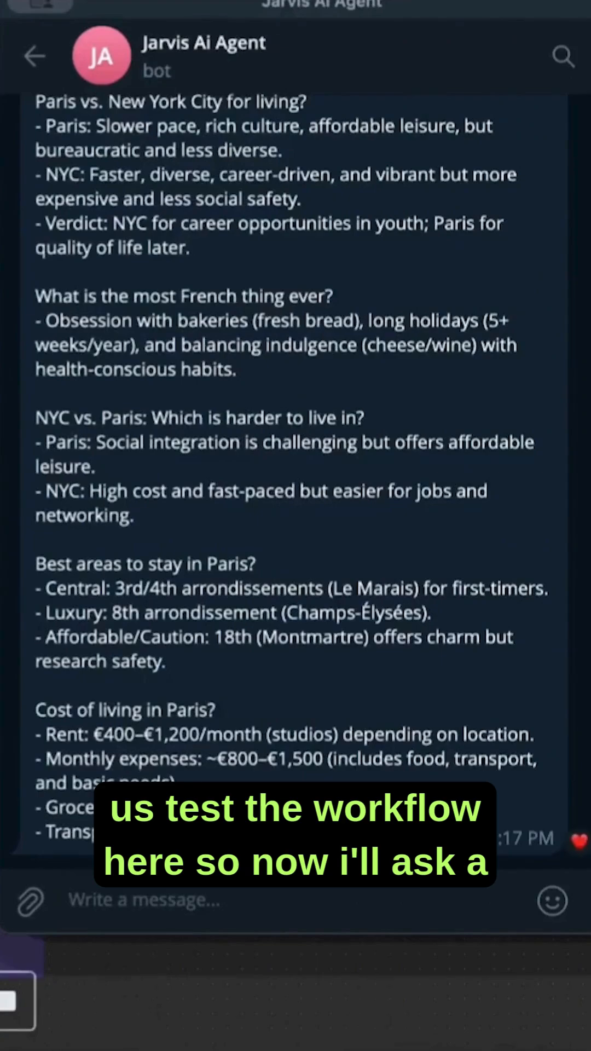
Send the bot a breakfast-recipes question and review its Quora answer summary
text(can you res)
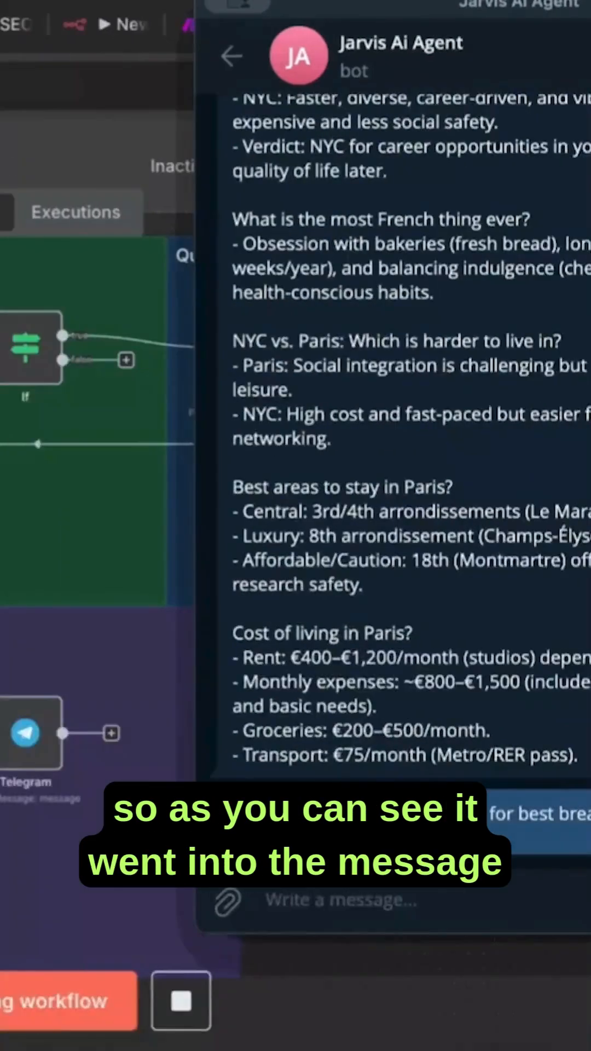
click(231, 56)
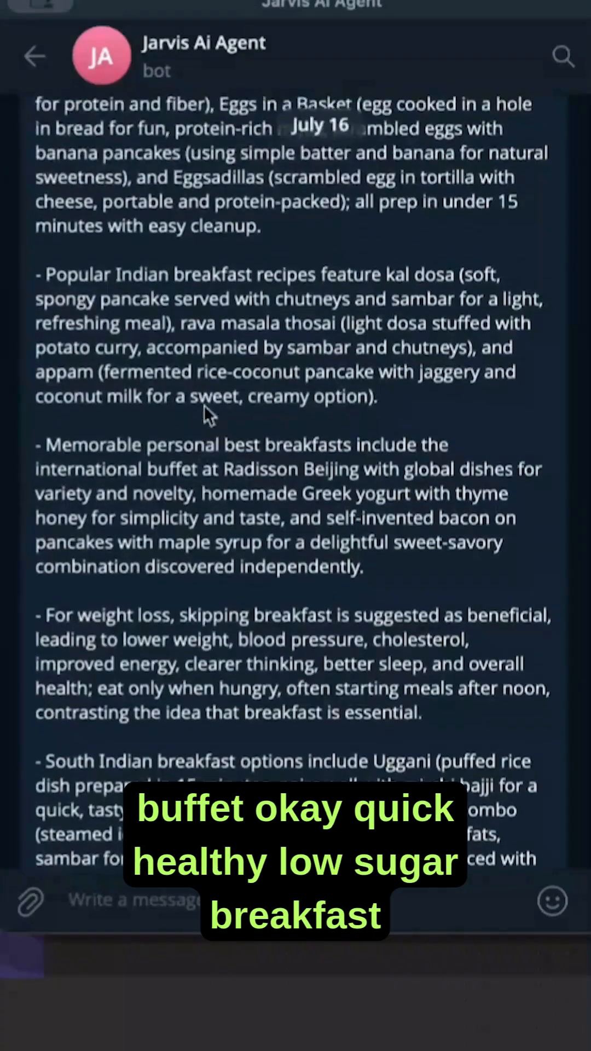
scroll(up, 3)
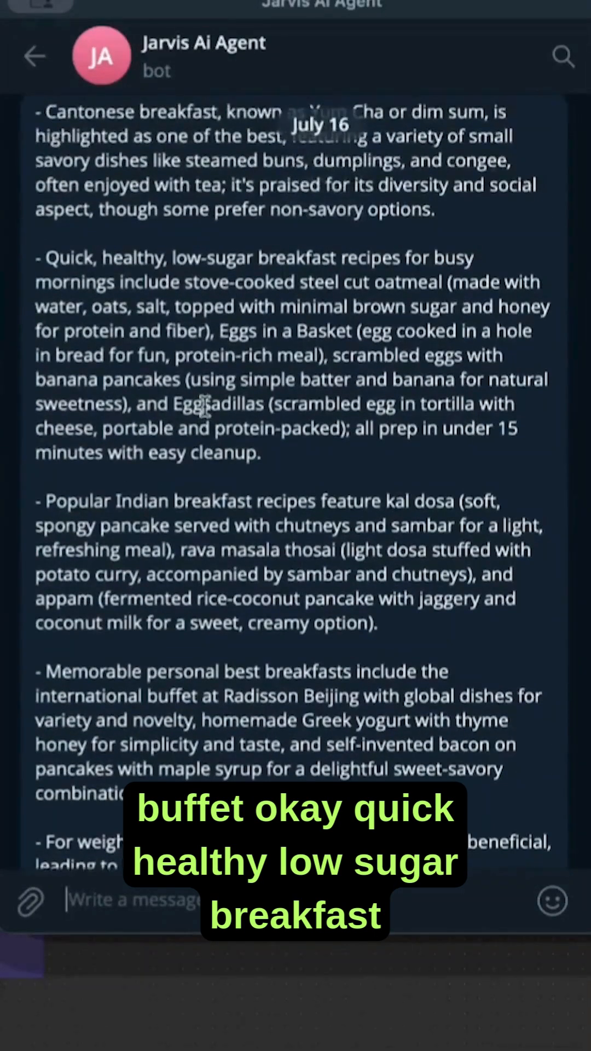
scroll(down, 3)
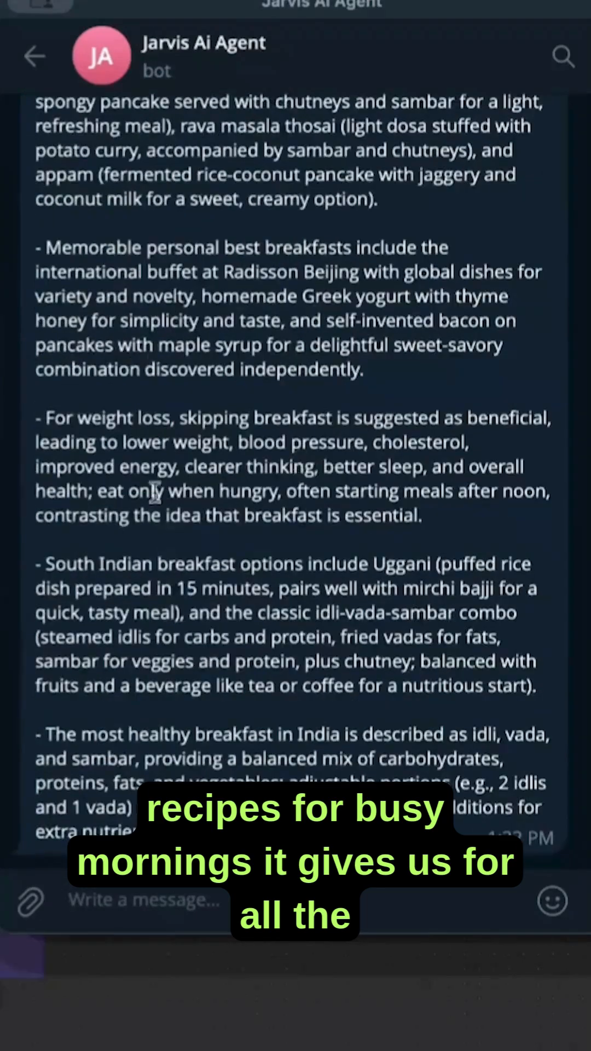